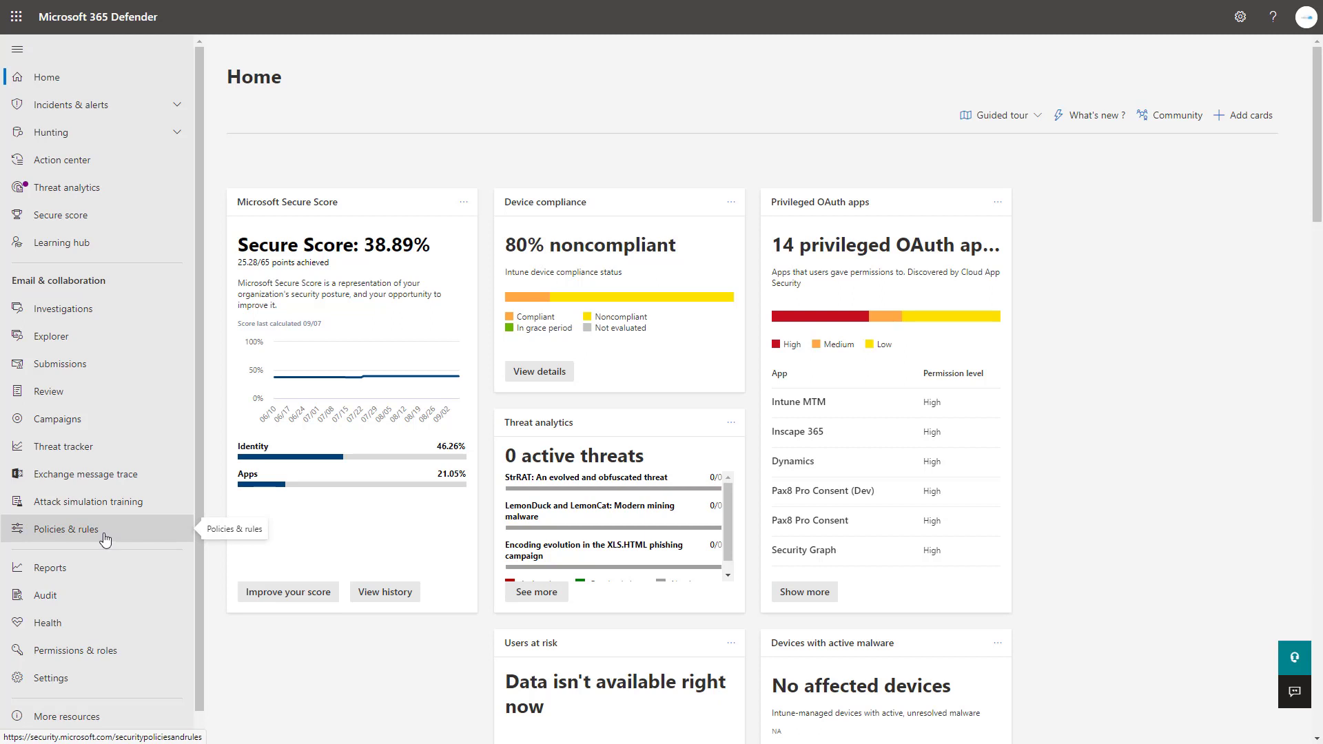
Go to Policies & rules from the Microsoft 365 Defender Home dashboard
click(65, 529)
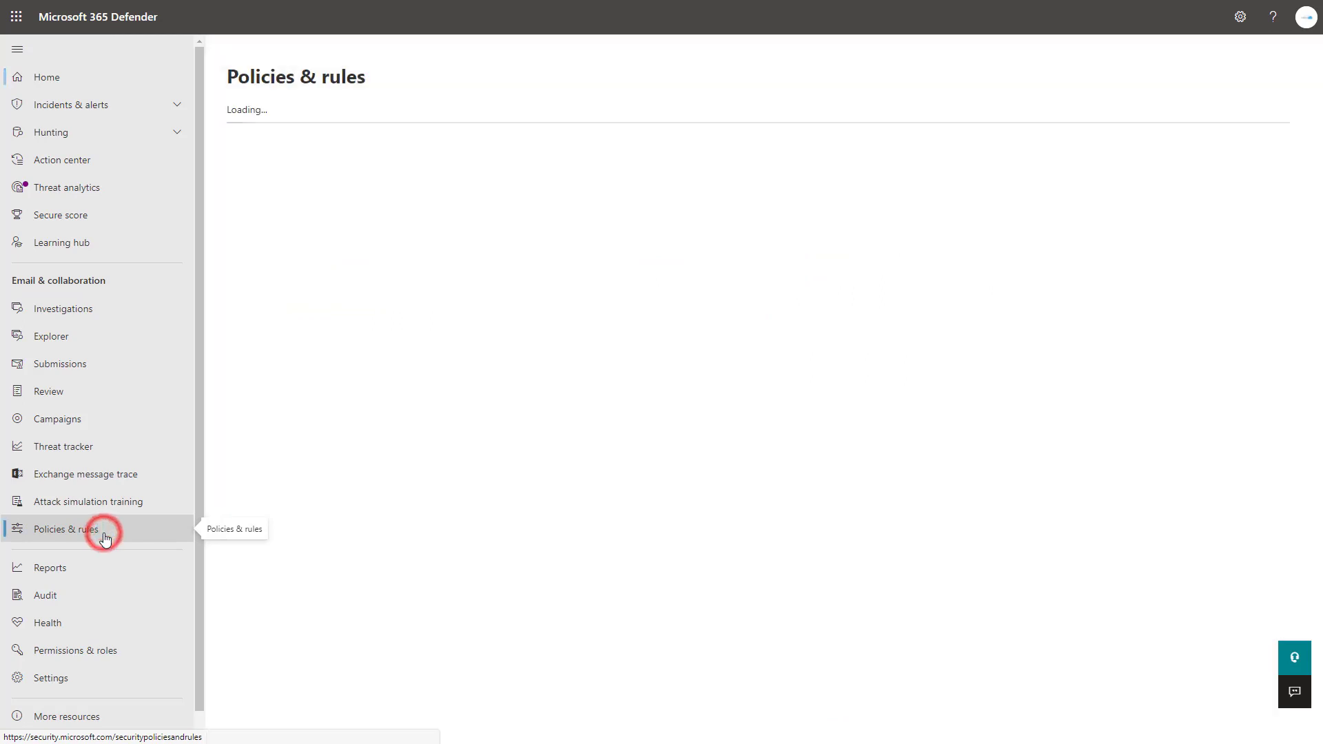
click(64, 529)
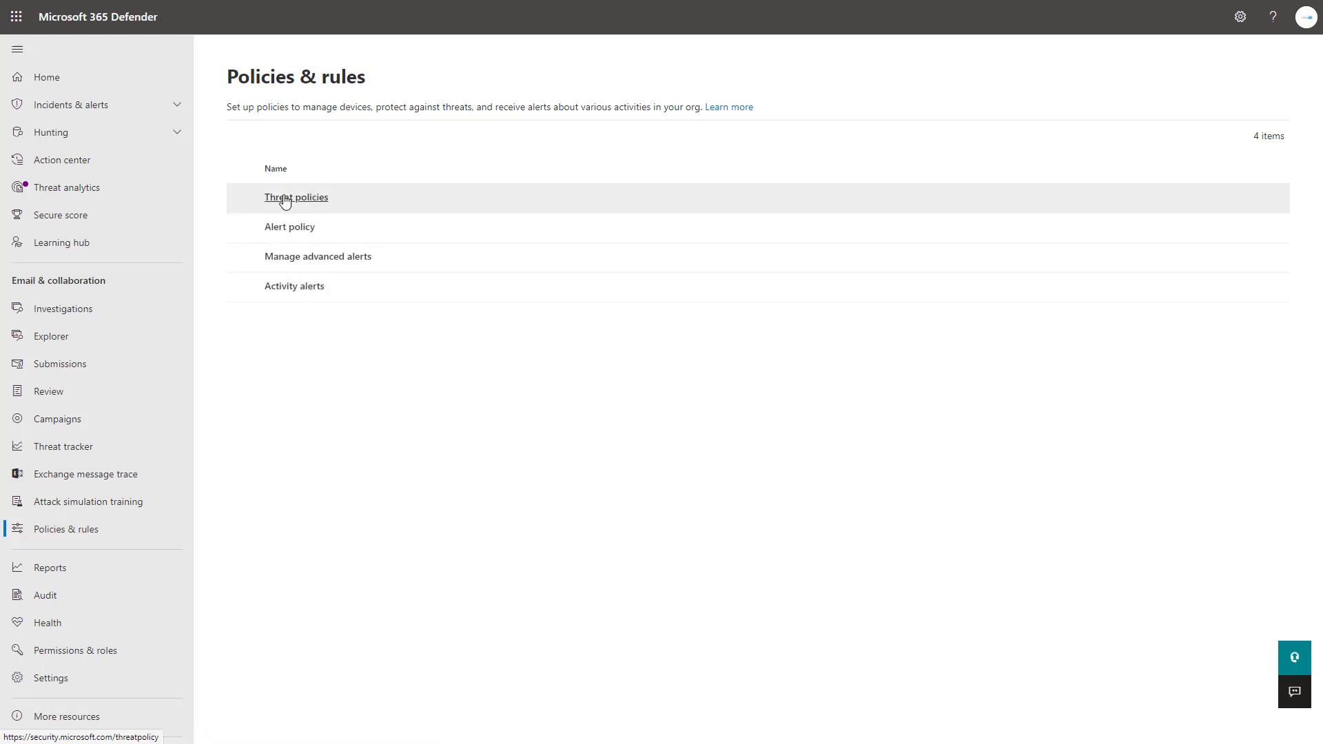
Open the DKIM rule under Threat policies to list the three accepted domains
click(296, 196)
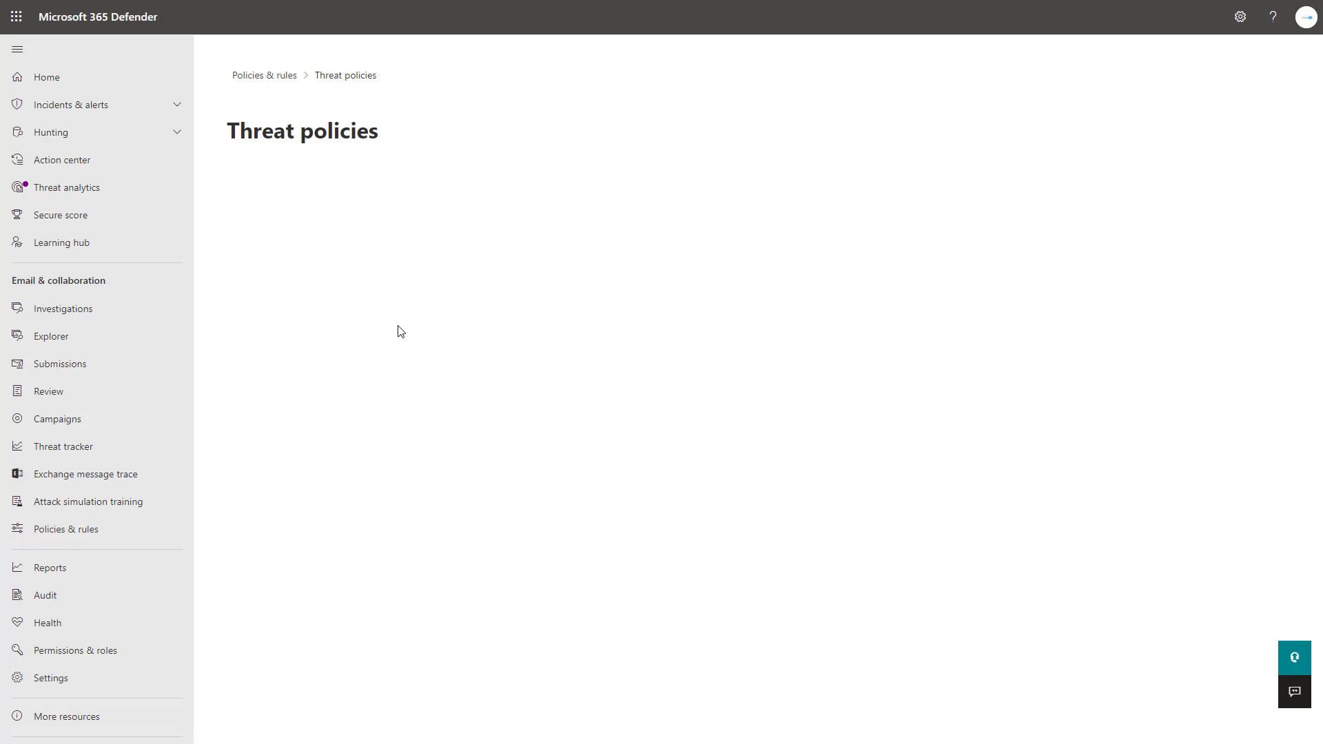
mouse_move(429, 356)
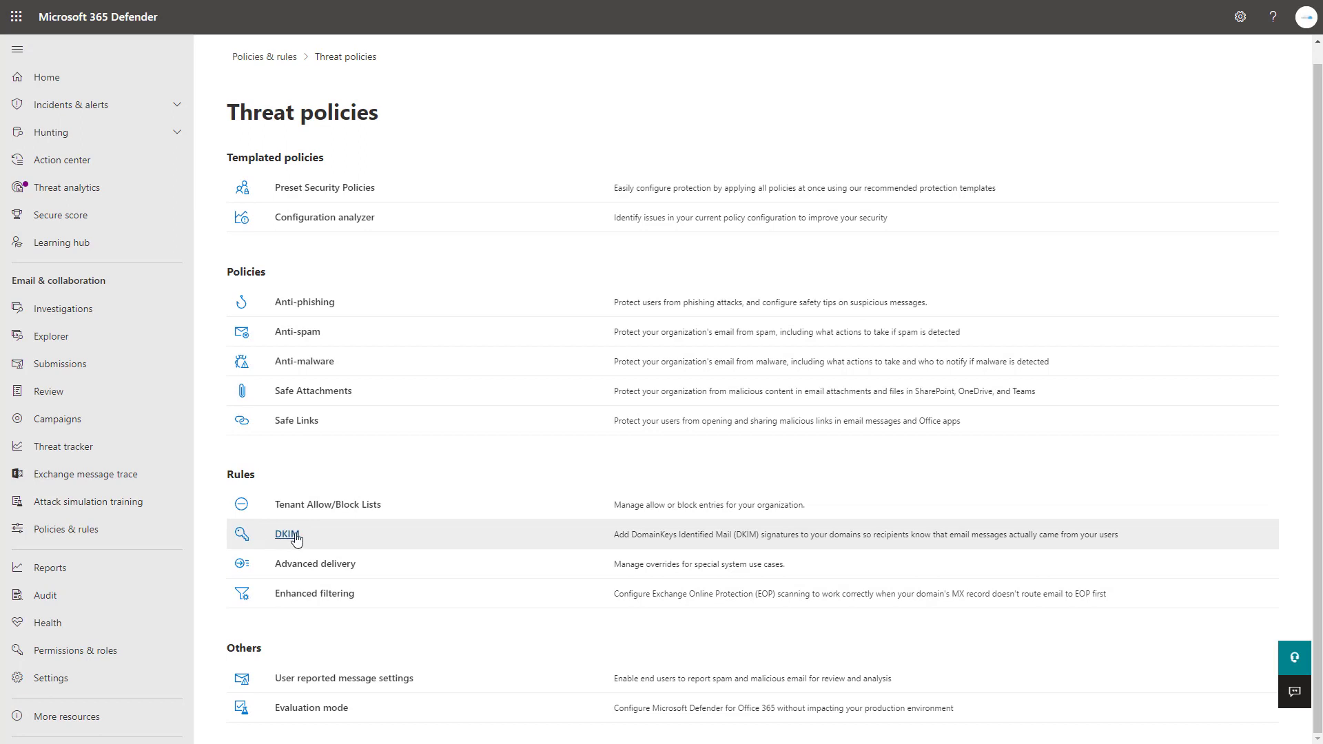
click(286, 534)
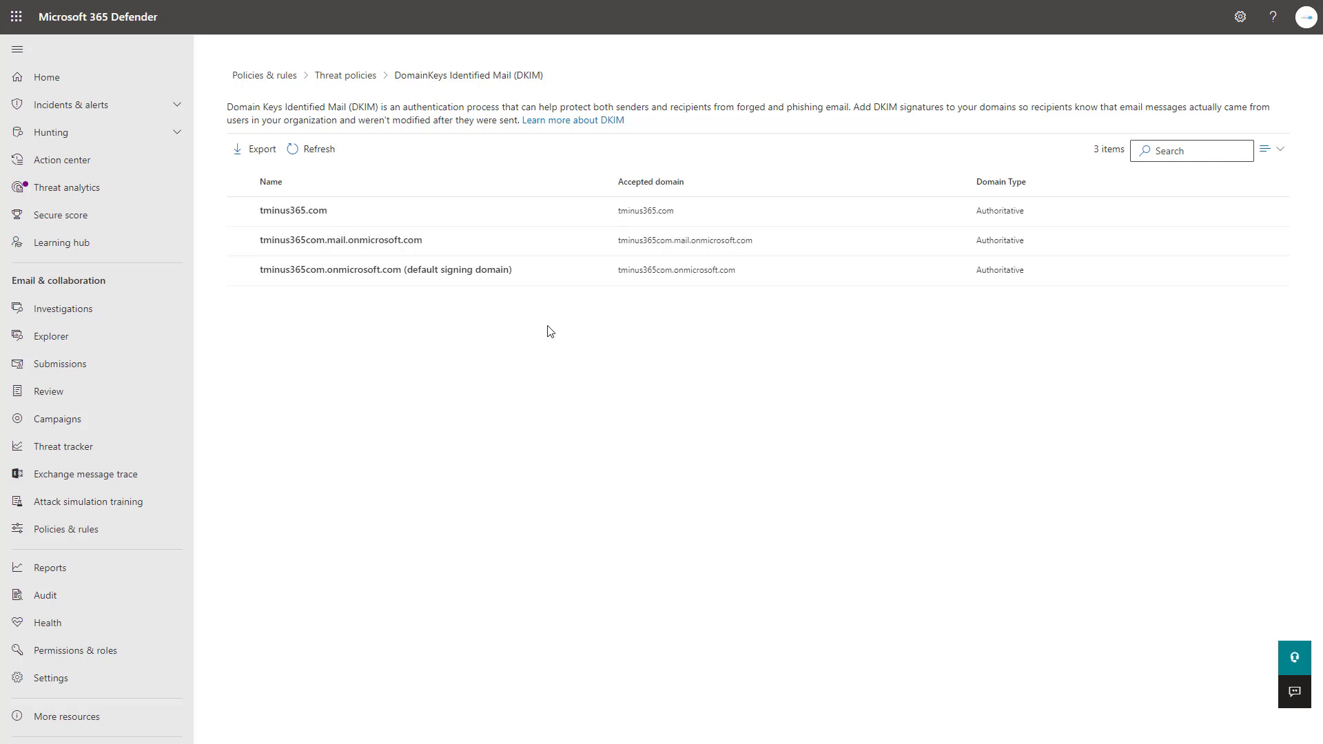
Open the tminus365.com DKIM flyout, close it, and reopen it
click(293, 211)
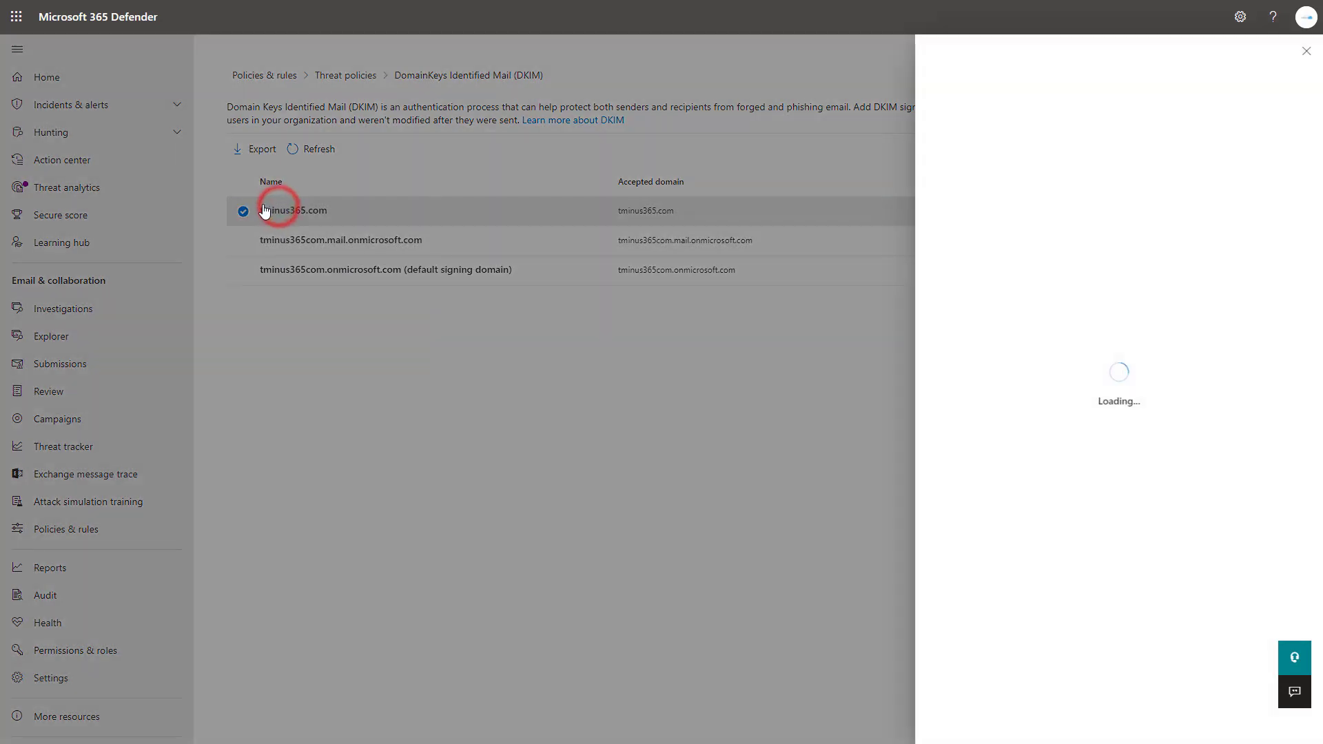
click(294, 210)
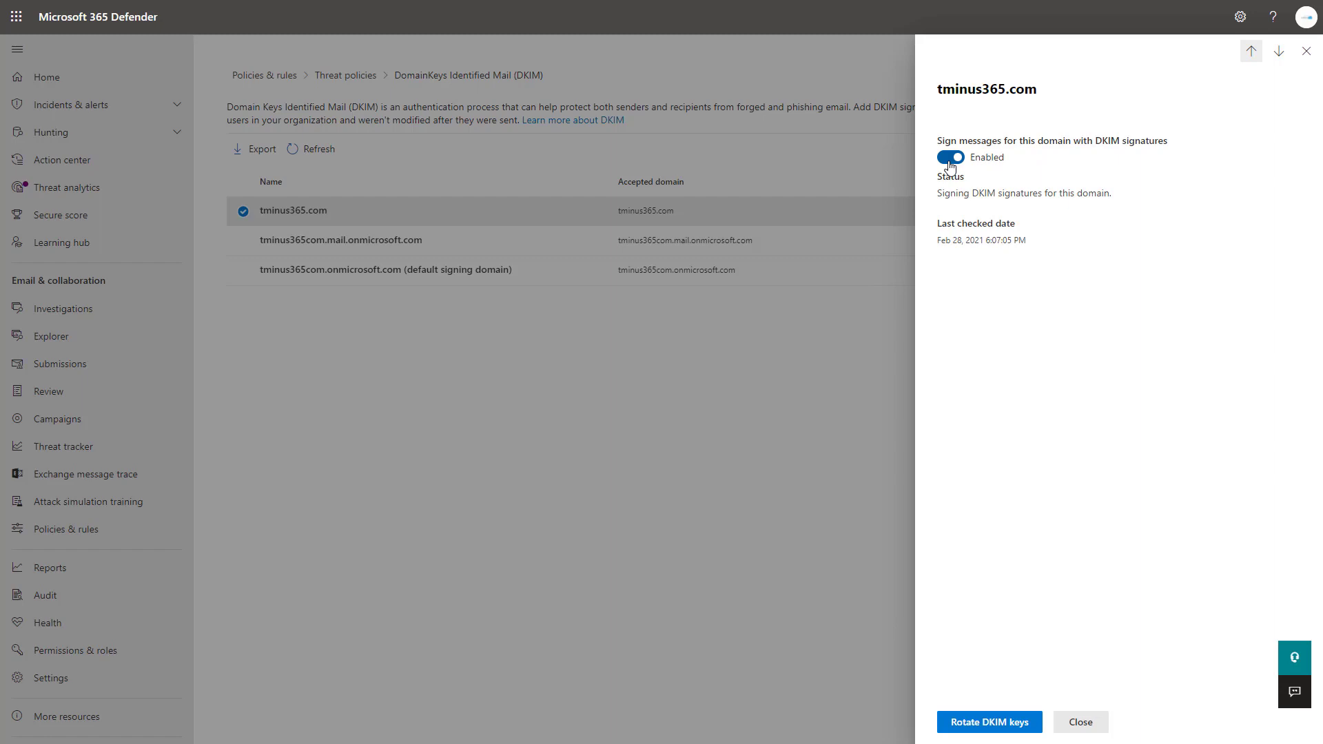
click(1307, 50)
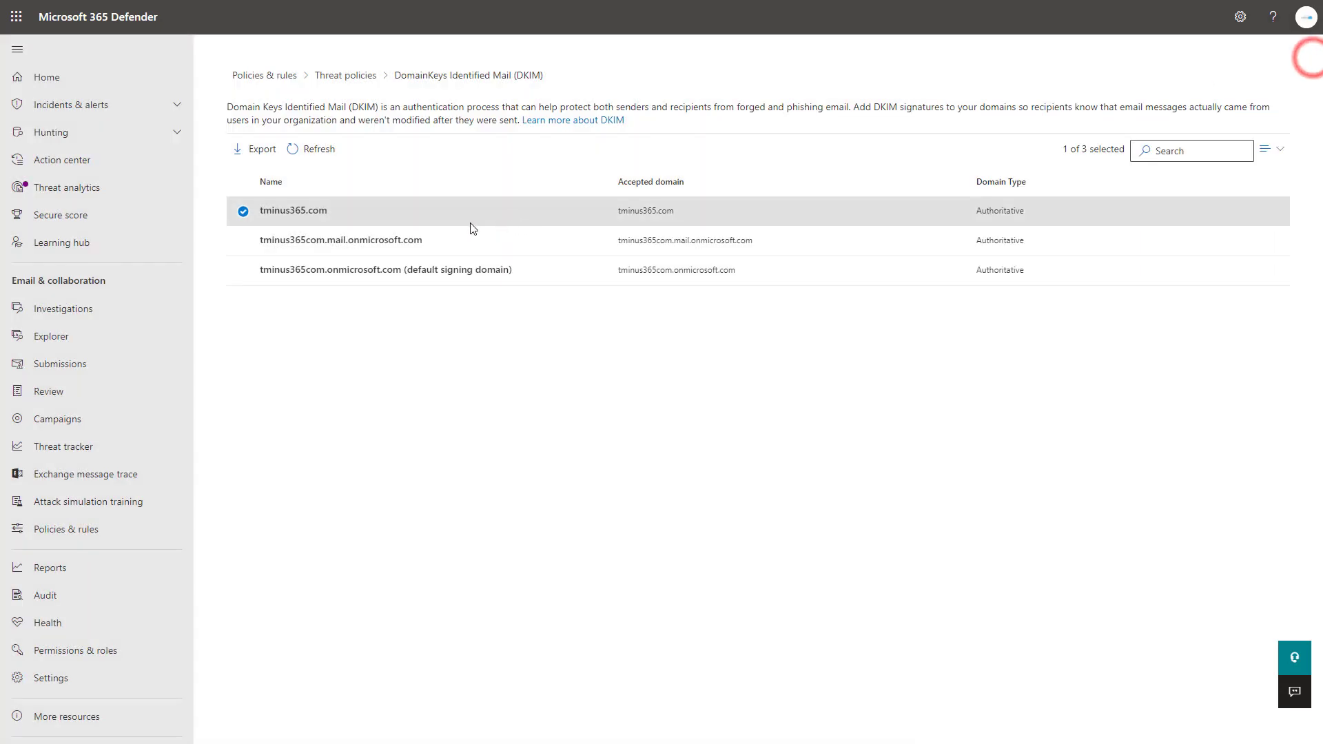
click(293, 210)
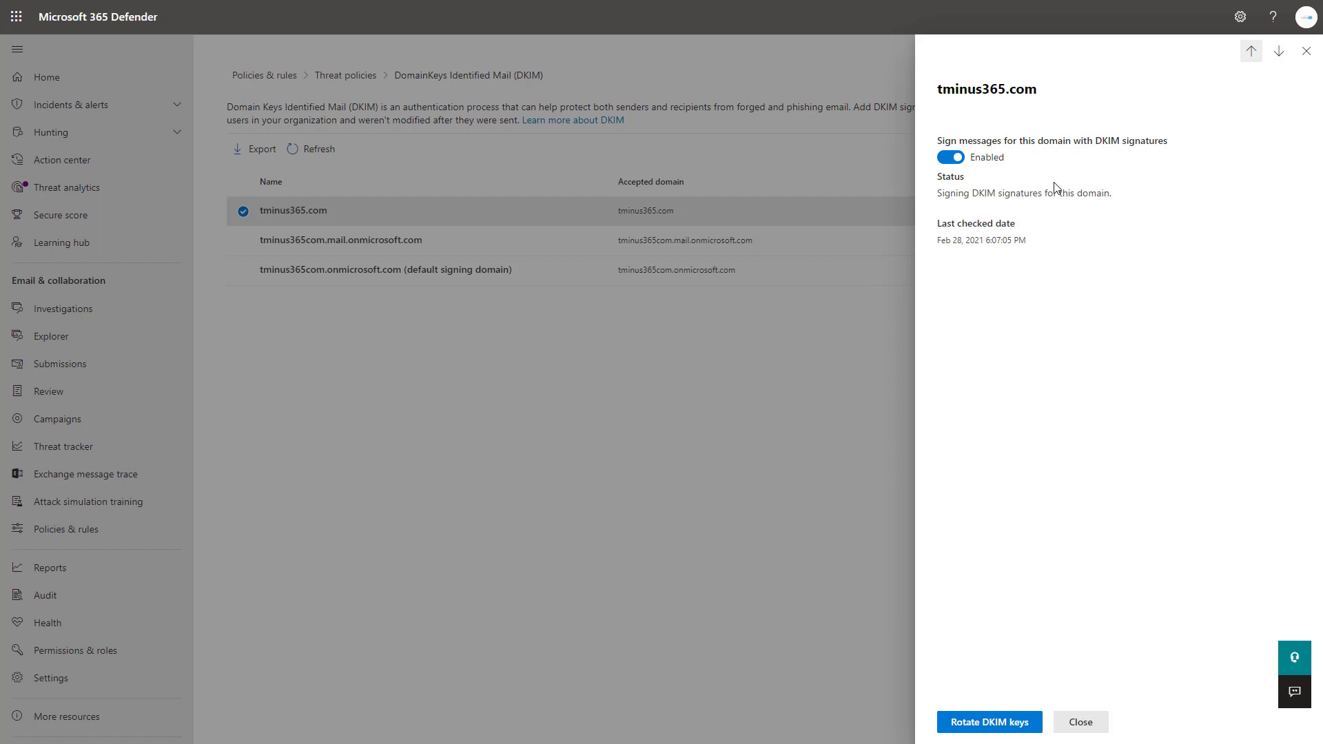
mouse_move(1050, 188)
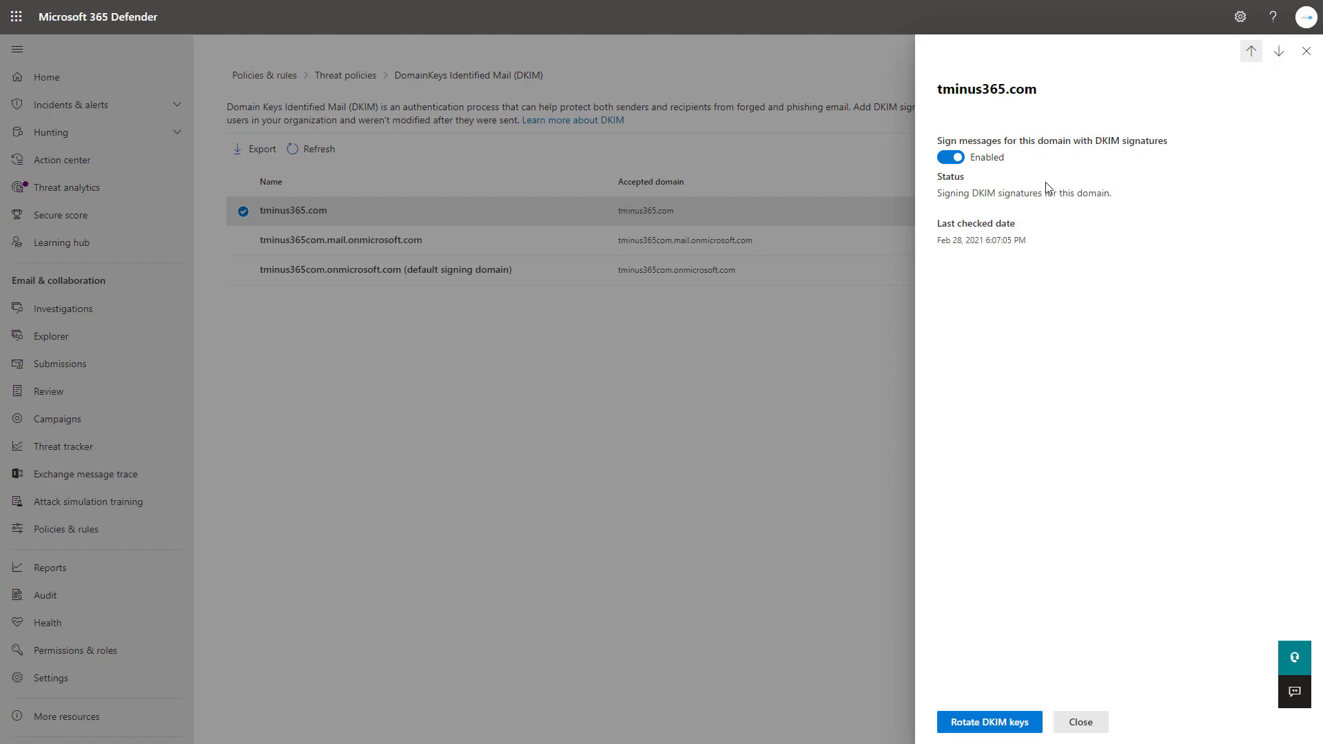